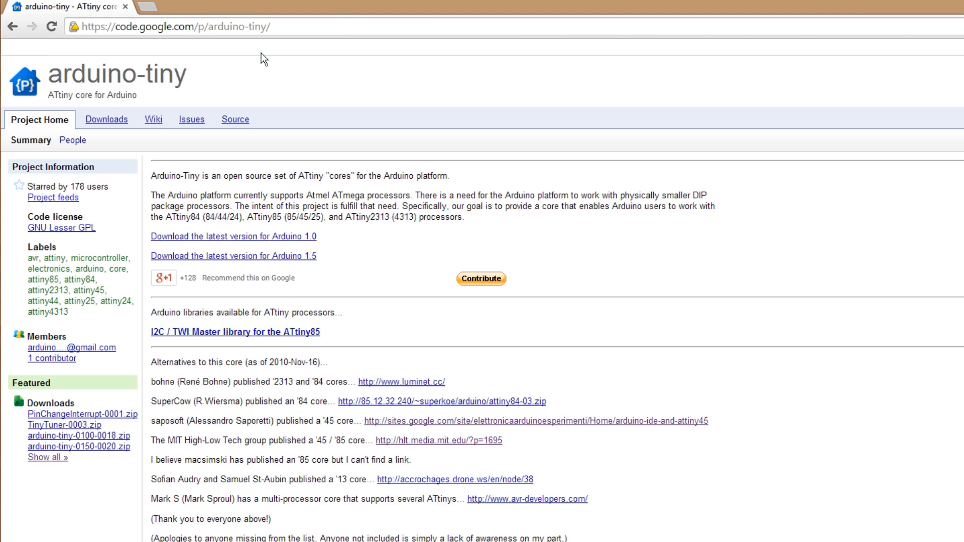
{"action": "mouse_move", "coordinate": [254, 150]}
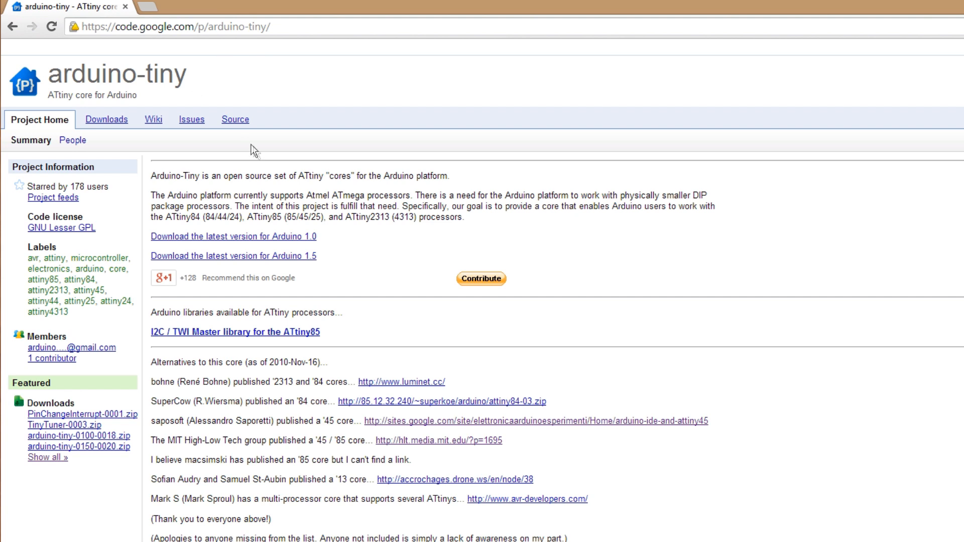
{"action": "mouse_move", "coordinate": [316, 194]}
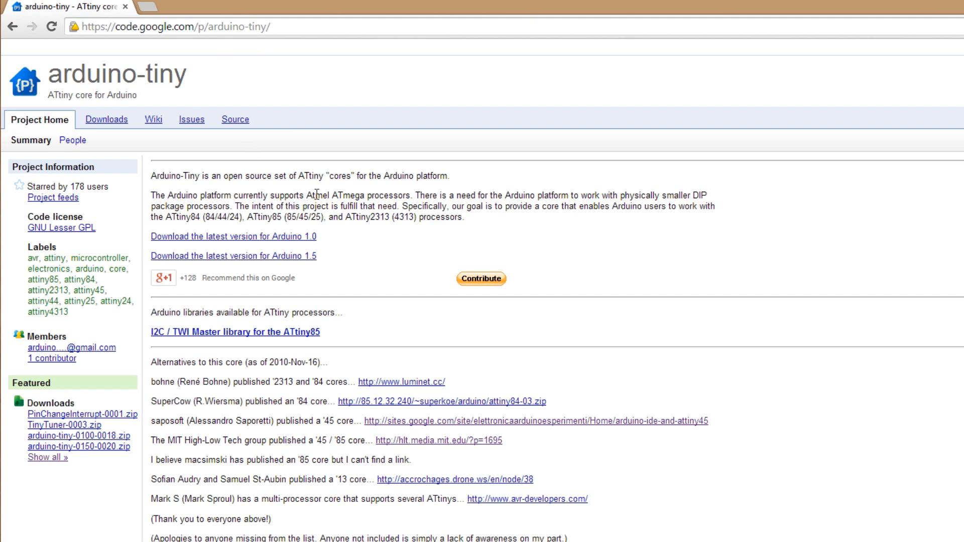
{"action": "mouse_move", "coordinate": [252, 204]}
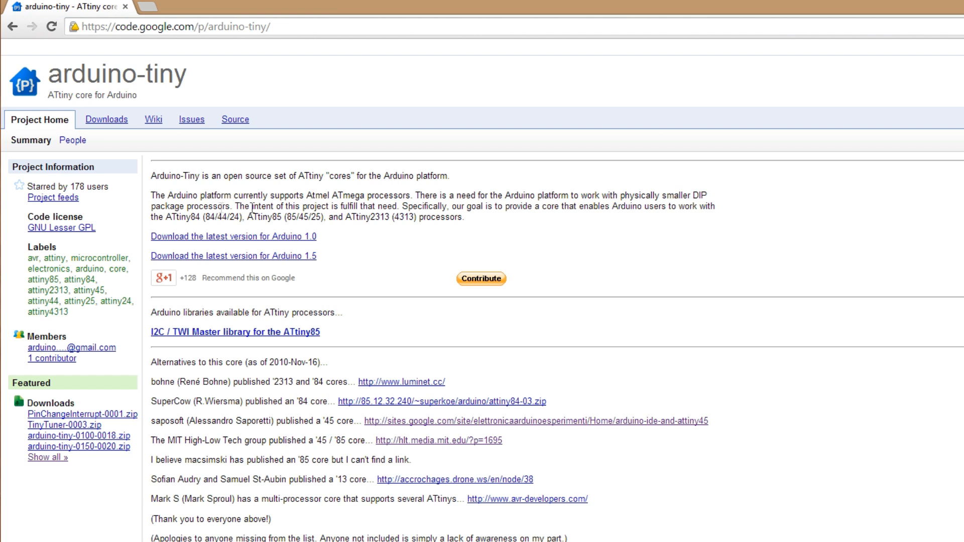
{"action": "mouse_move", "coordinate": [209, 191]}
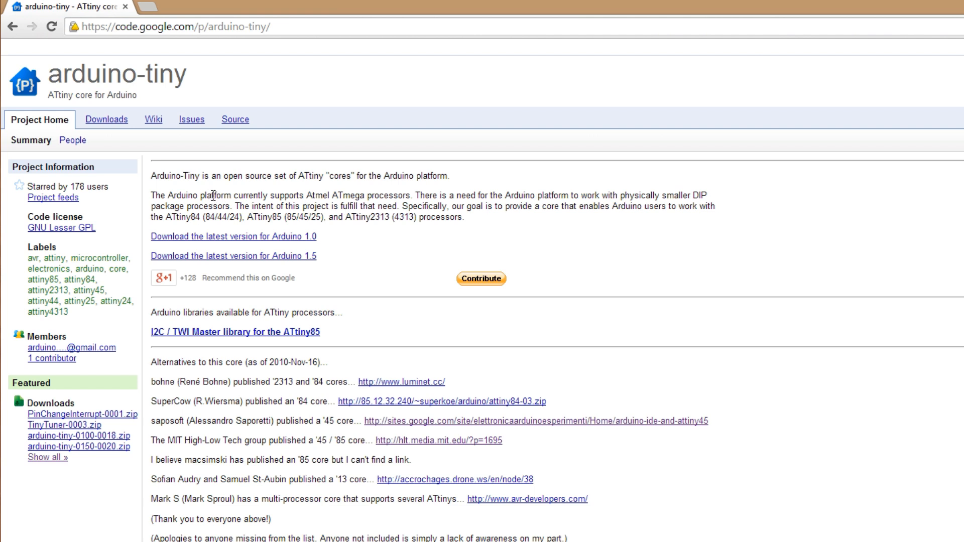
{"action": "mouse_move", "coordinate": [283, 203]}
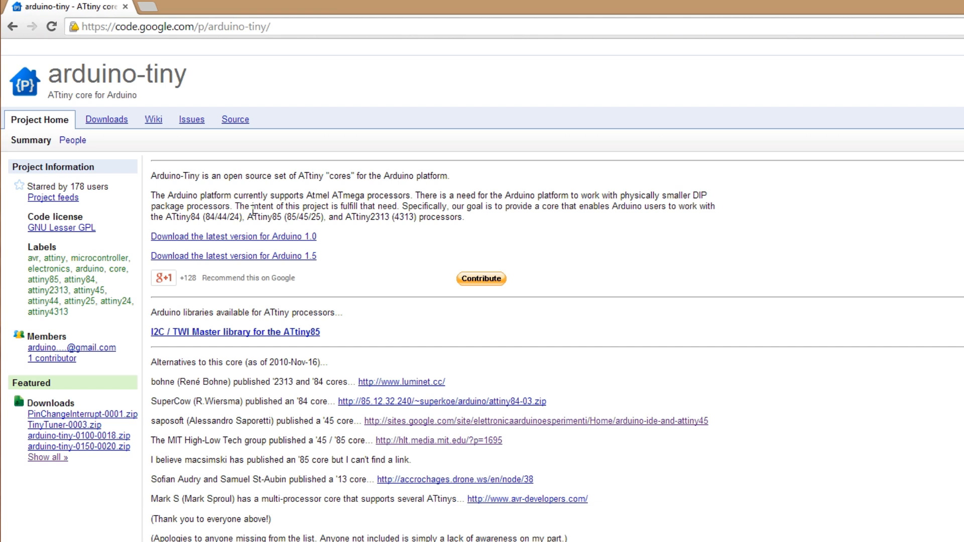
{"action": "mouse_move", "coordinate": [324, 278]}
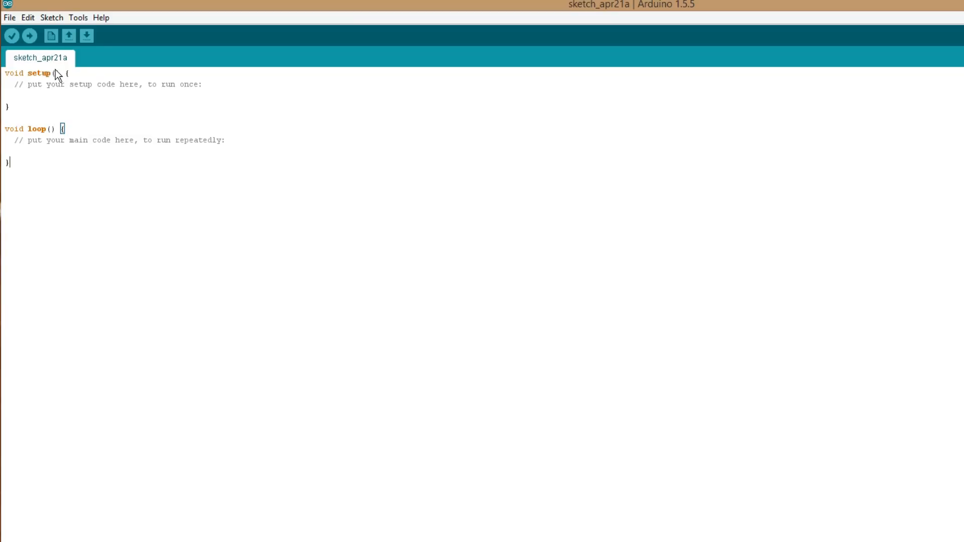
Load the ArduinoISP example sketch in a maximized window and upload it to the Uno
{"action": "left_click", "coordinate": [9, 18]}
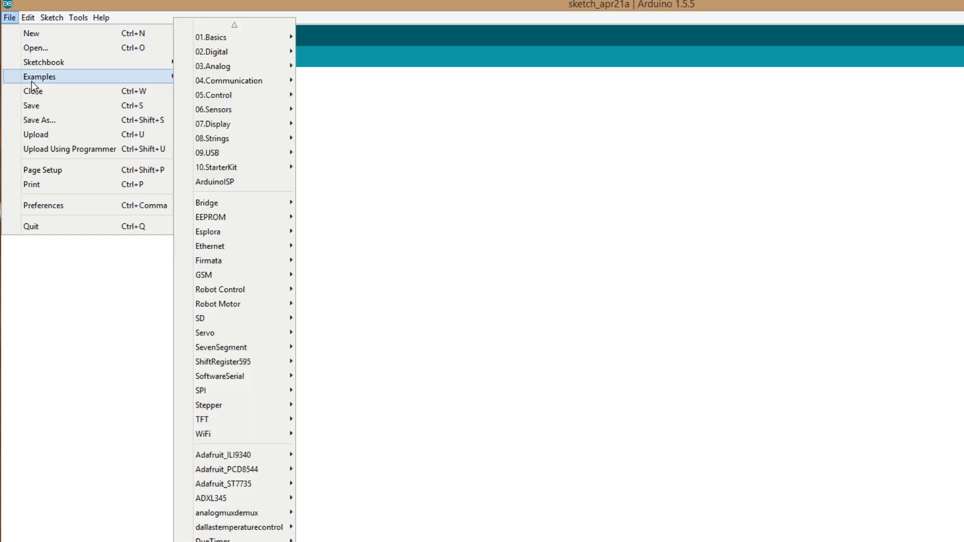
{"action": "mouse_move", "coordinate": [38, 86]}
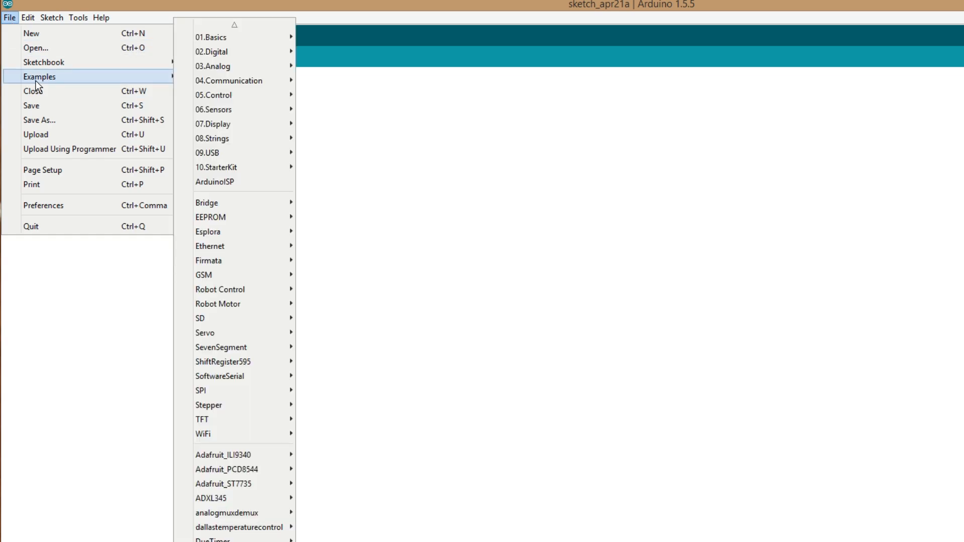
{"action": "mouse_move", "coordinate": [213, 94]}
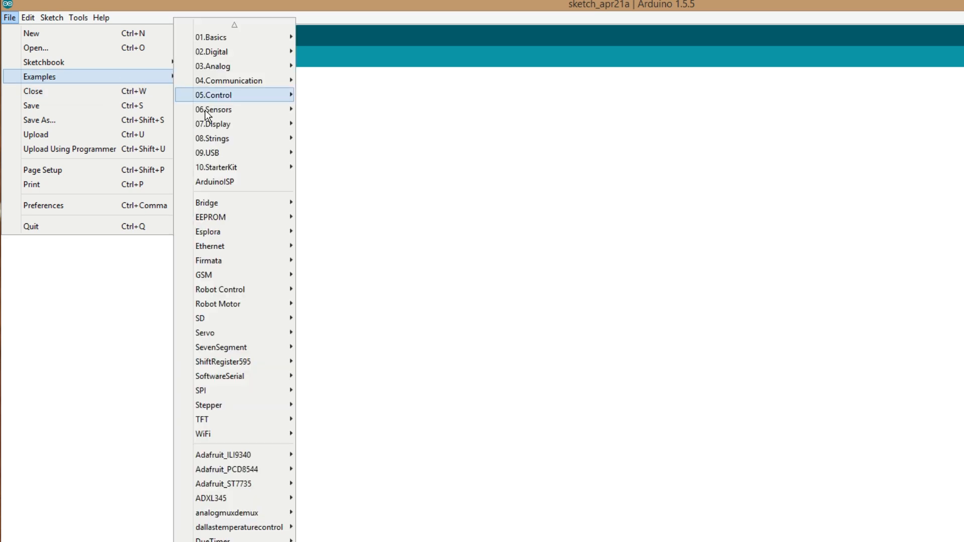
{"action": "left_click", "coordinate": [214, 182]}
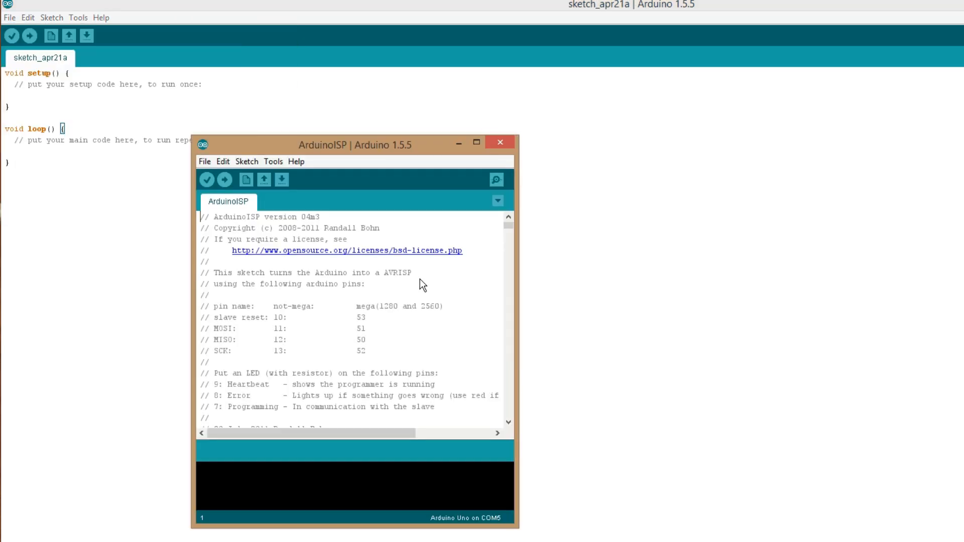
{"action": "left_click", "coordinate": [476, 141]}
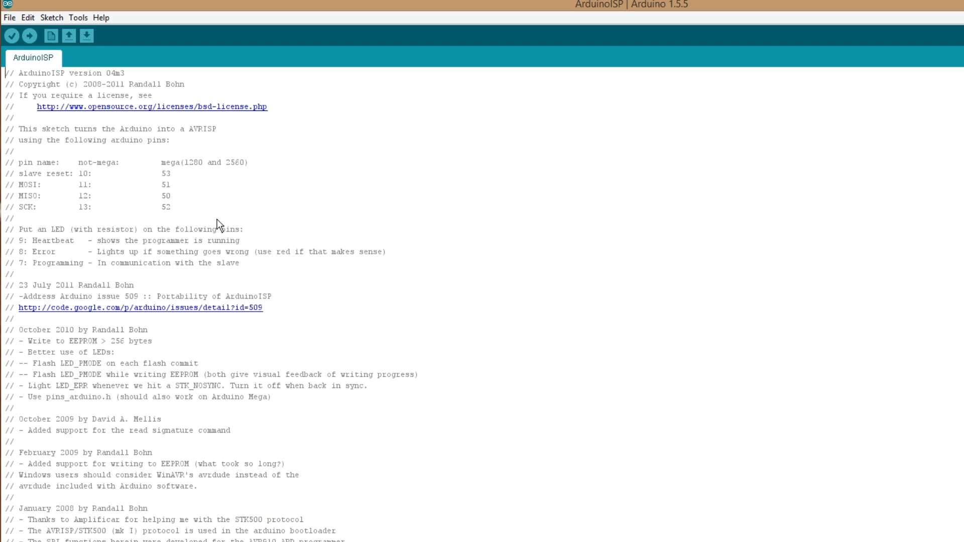
{"action": "mouse_move", "coordinate": [679, 423]}
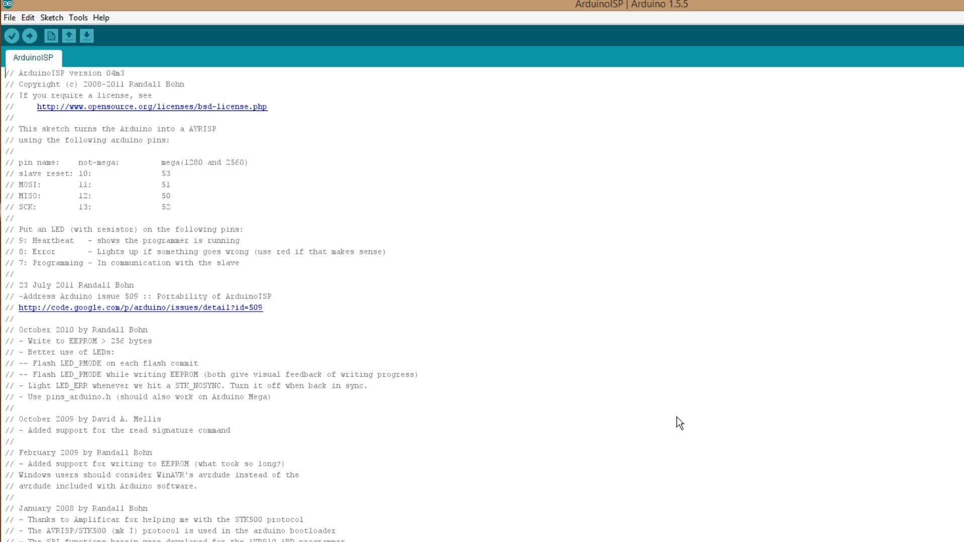
{"action": "mouse_move", "coordinate": [671, 413]}
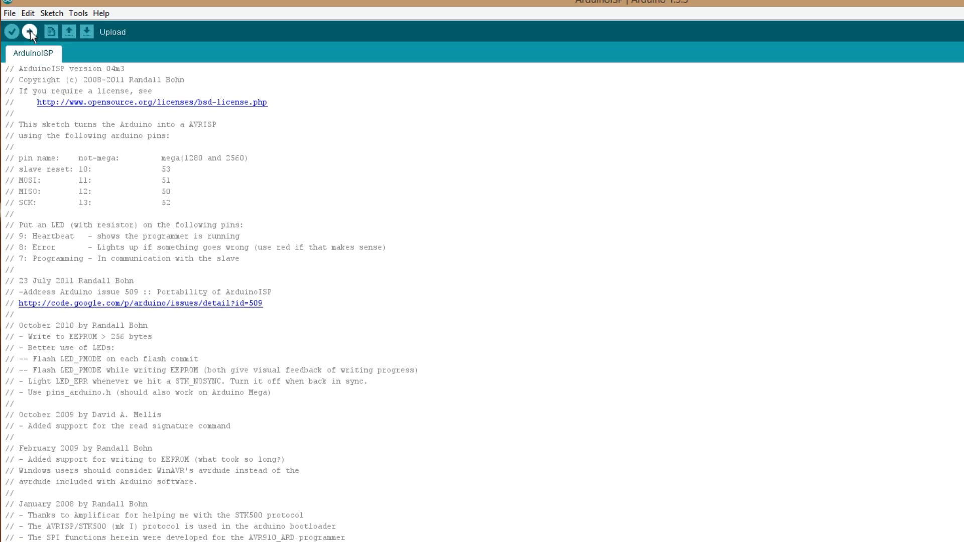
{"action": "left_click", "coordinate": [29, 31]}
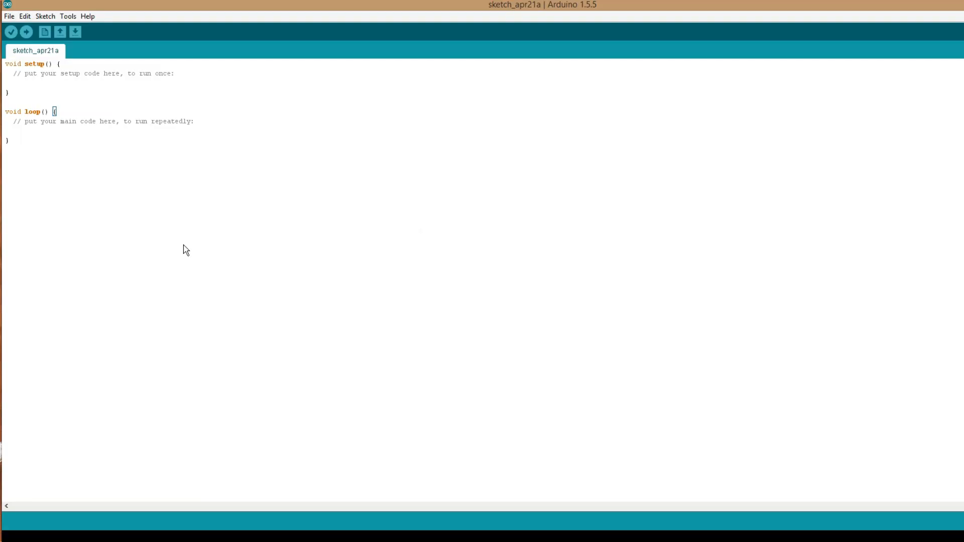
{"action": "mouse_move", "coordinate": [9, 16]}
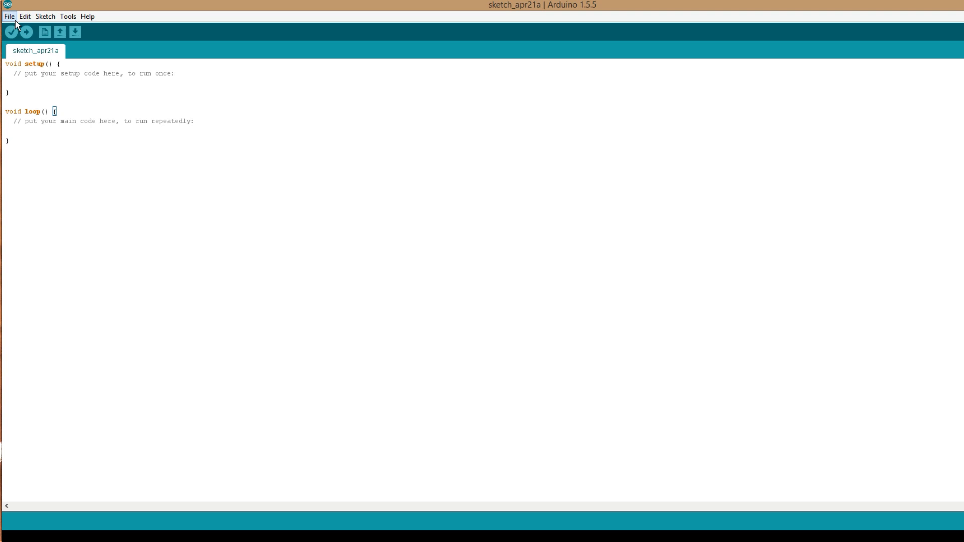
Select the ATtiny85 @ 8 MHz (internal oscillator) board with Arduino as ISP as the programmer
{"action": "left_click", "coordinate": [67, 16]}
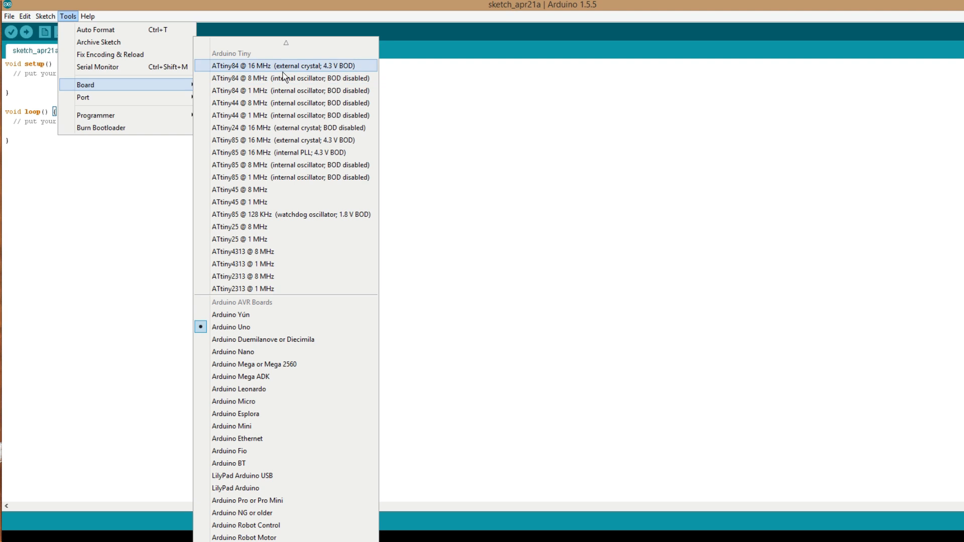
{"action": "mouse_move", "coordinate": [276, 180]}
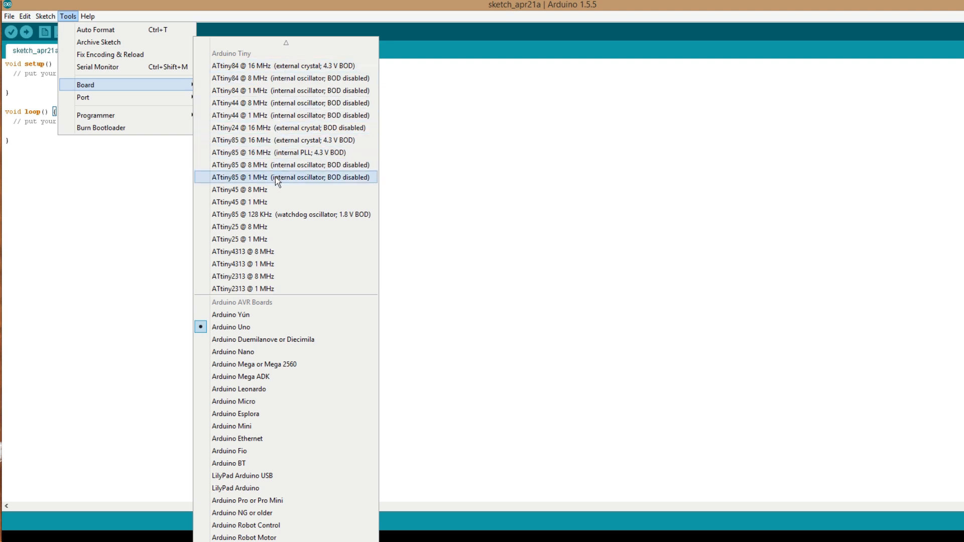
{"action": "mouse_move", "coordinate": [272, 182]}
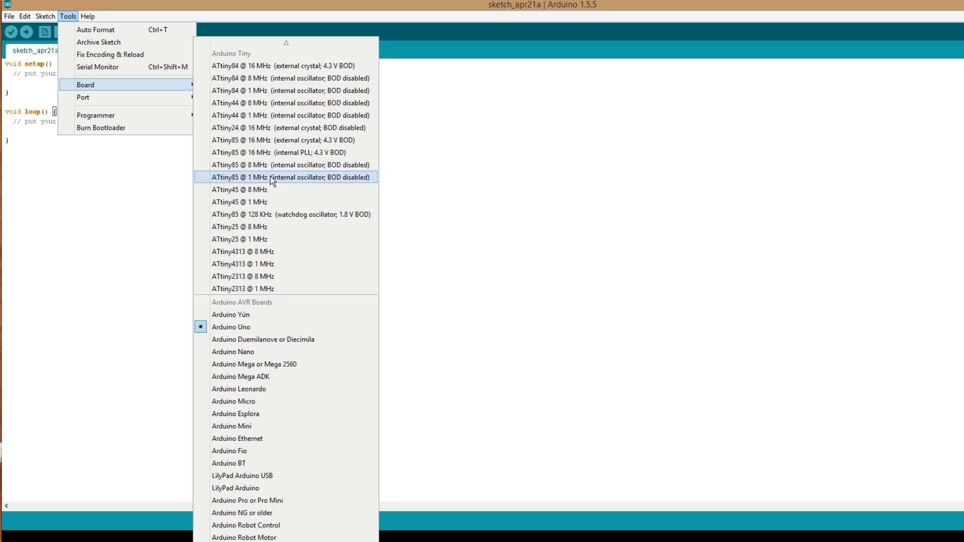
{"action": "mouse_move", "coordinate": [275, 165]}
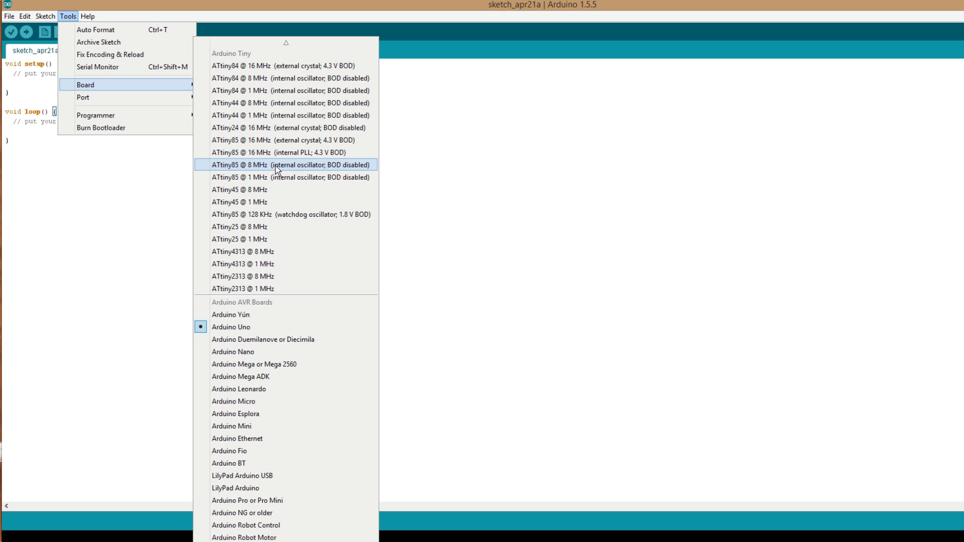
{"action": "mouse_move", "coordinate": [279, 176]}
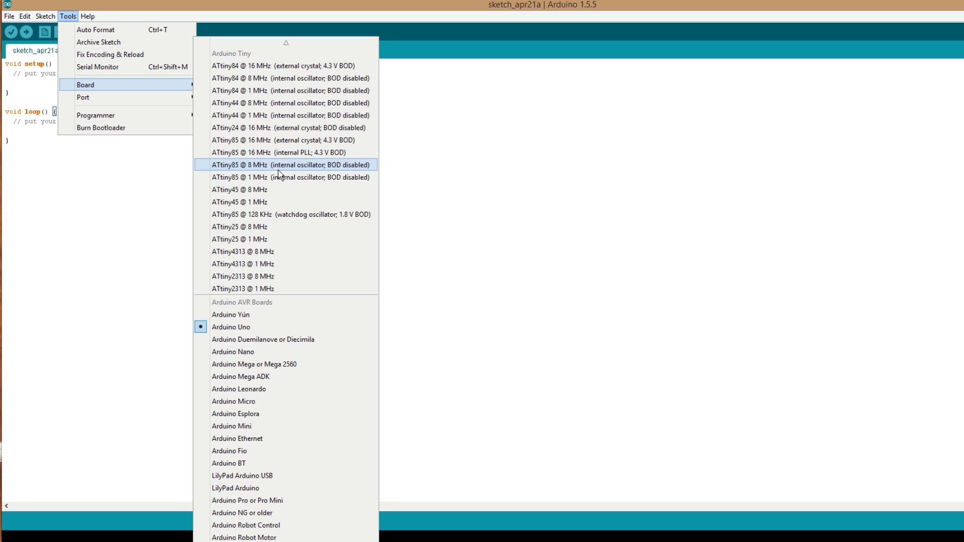
{"action": "mouse_move", "coordinate": [284, 152]}
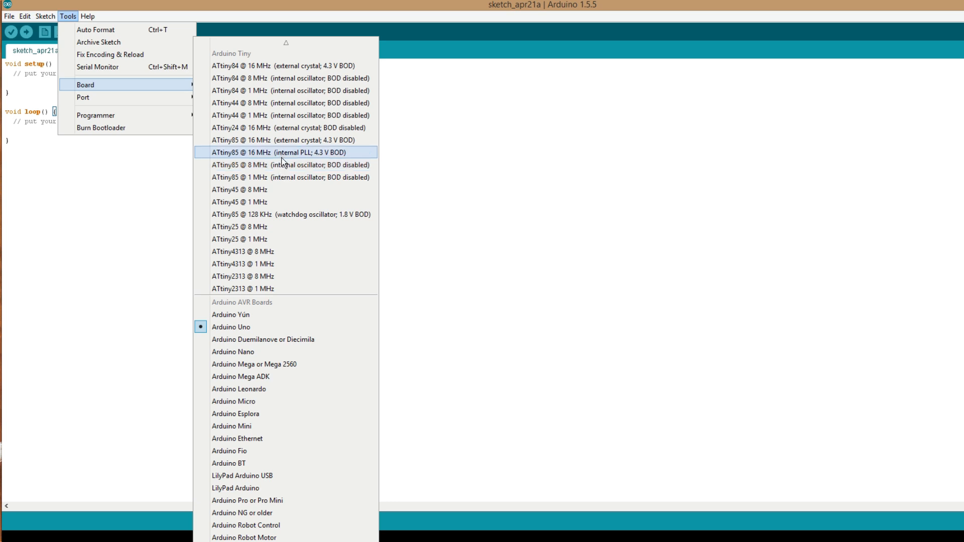
{"action": "mouse_move", "coordinate": [283, 164]}
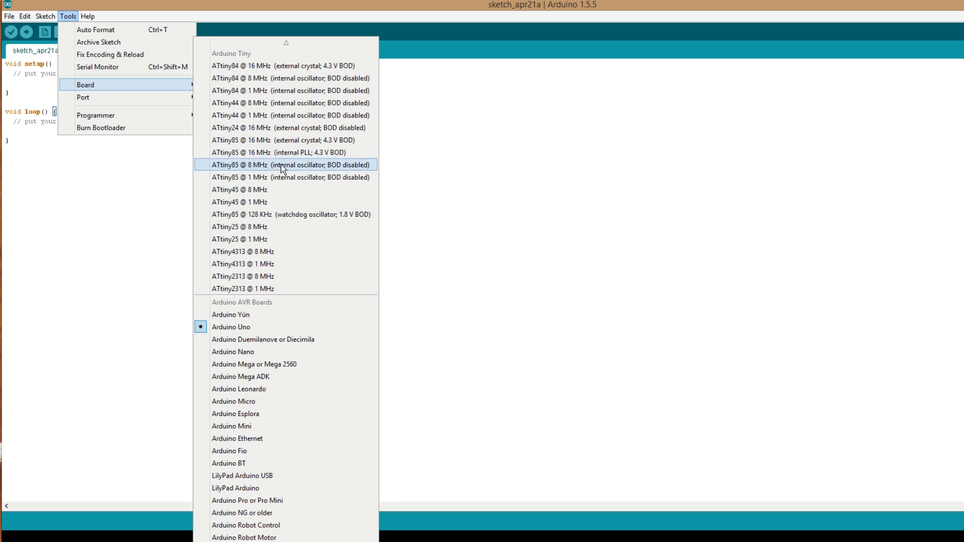
{"action": "left_click", "coordinate": [289, 165]}
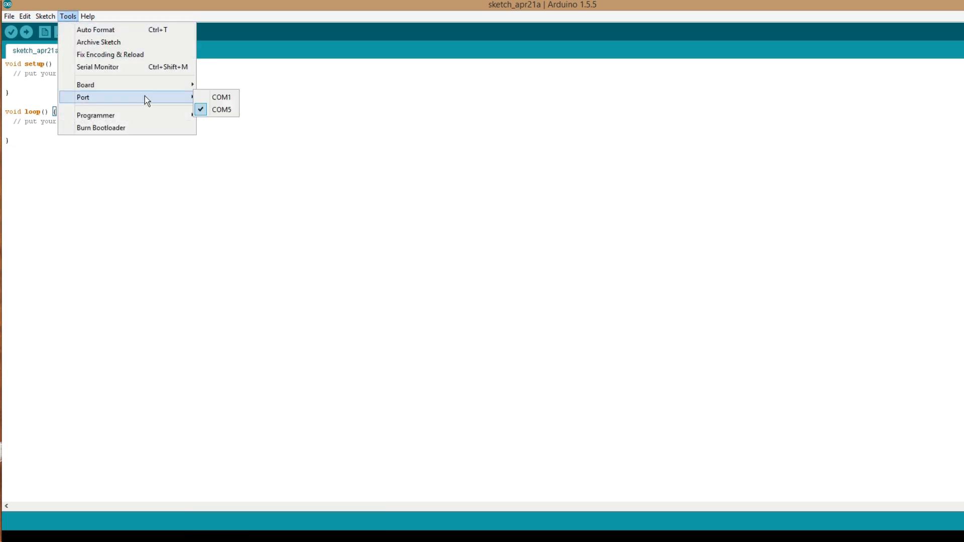
{"action": "mouse_move", "coordinate": [96, 115]}
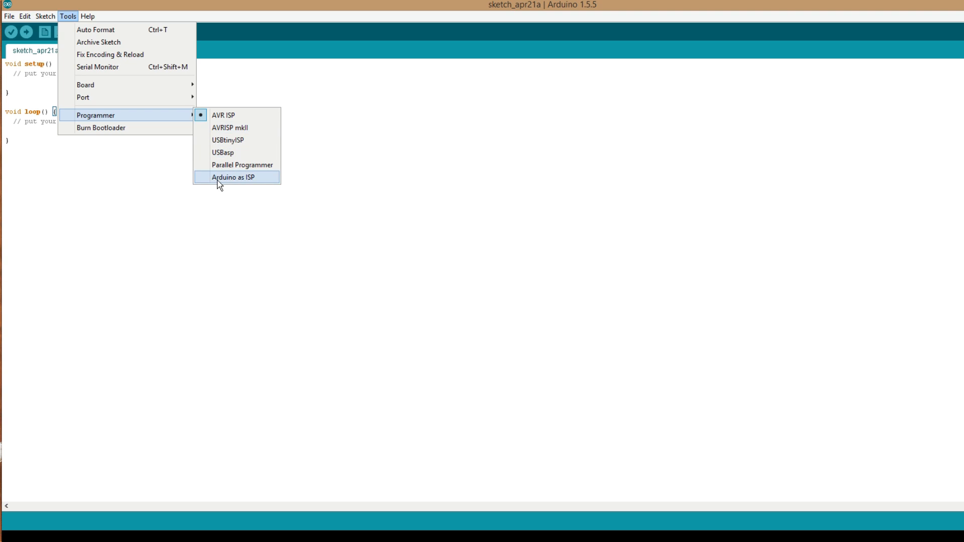
{"action": "left_click", "coordinate": [232, 176]}
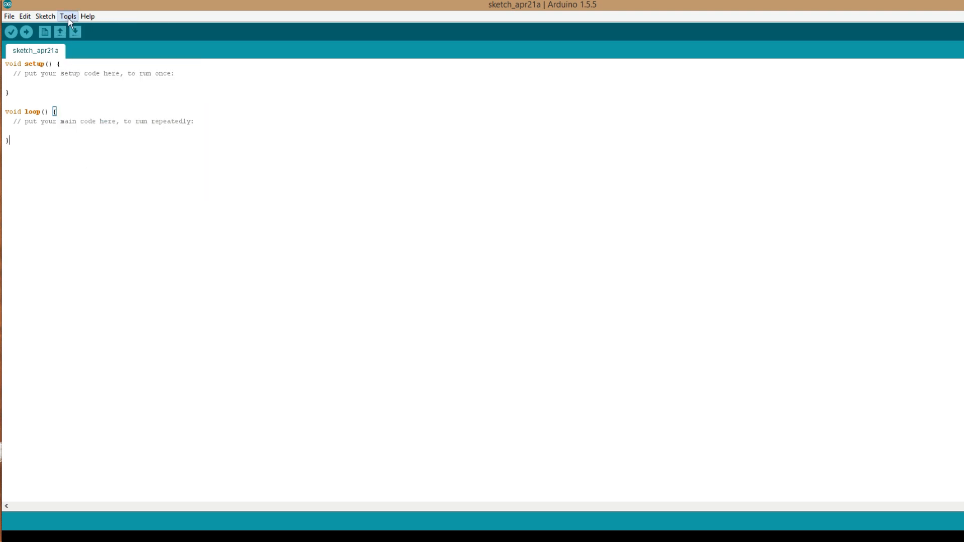
Burn the bootloader onto the ATtiny85 through the Tools menu
{"action": "left_click", "coordinate": [68, 16]}
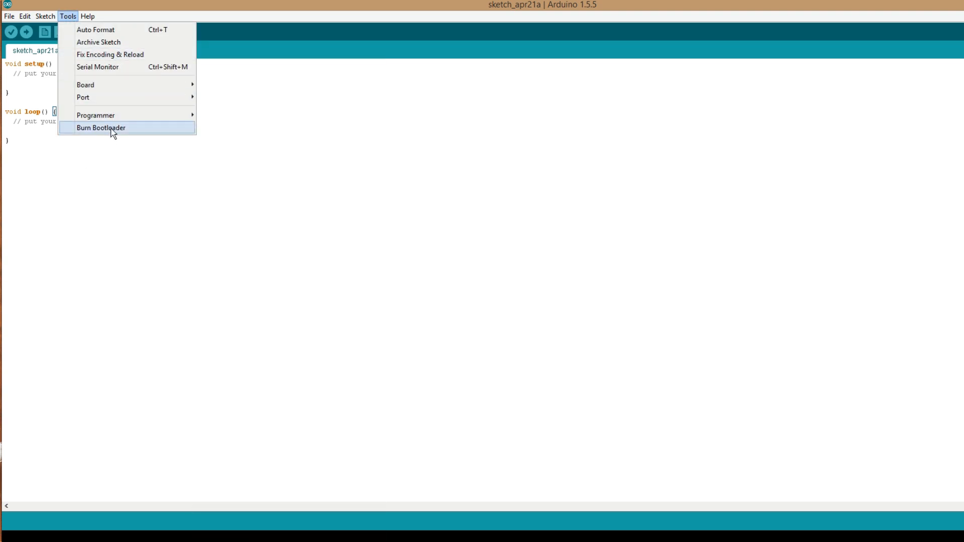
{"action": "left_click", "coordinate": [100, 128]}
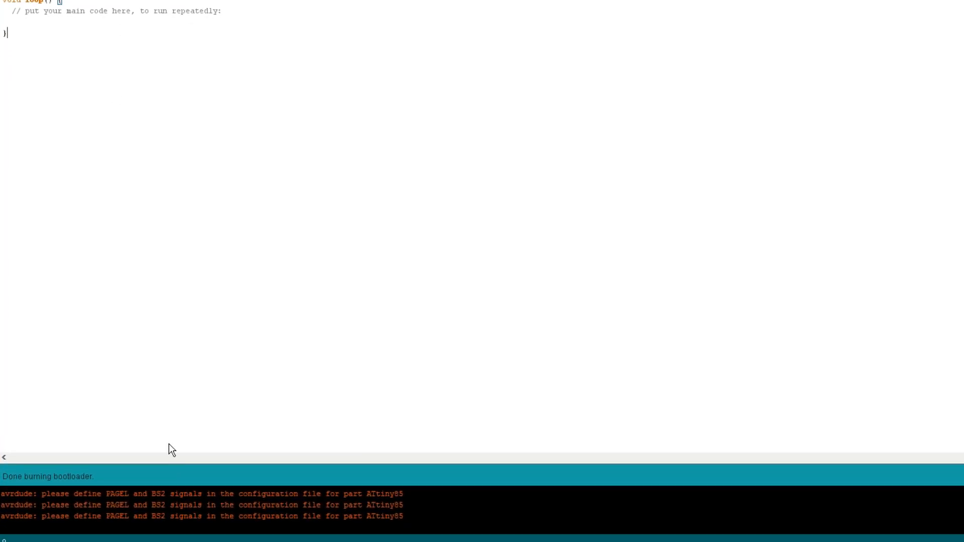
{"action": "mouse_move", "coordinate": [68, 502]}
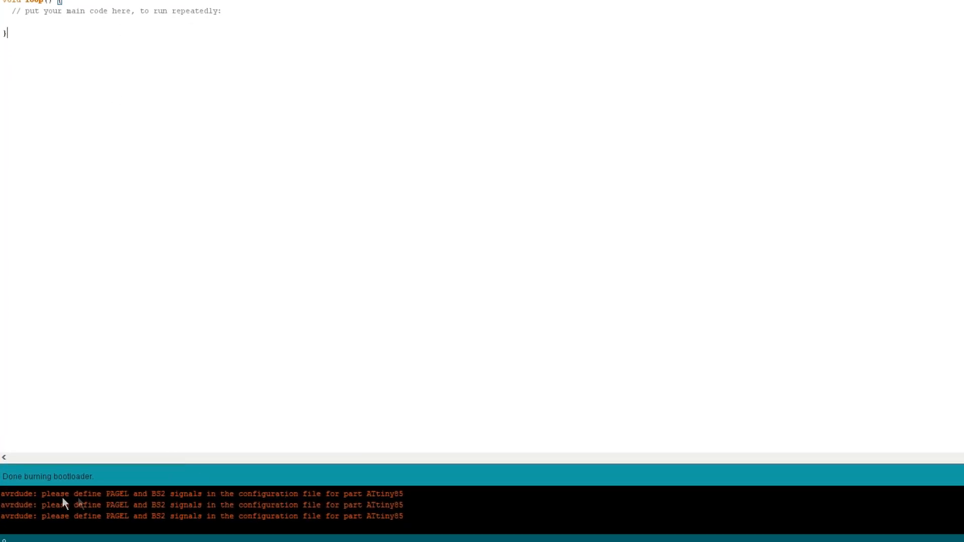
{"action": "mouse_move", "coordinate": [305, 510]}
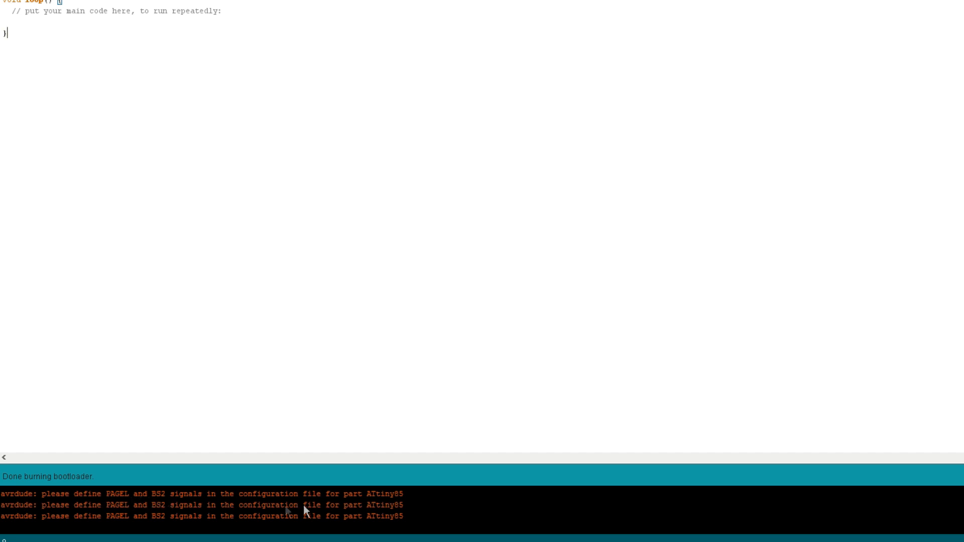
{"action": "mouse_move", "coordinate": [49, 209]}
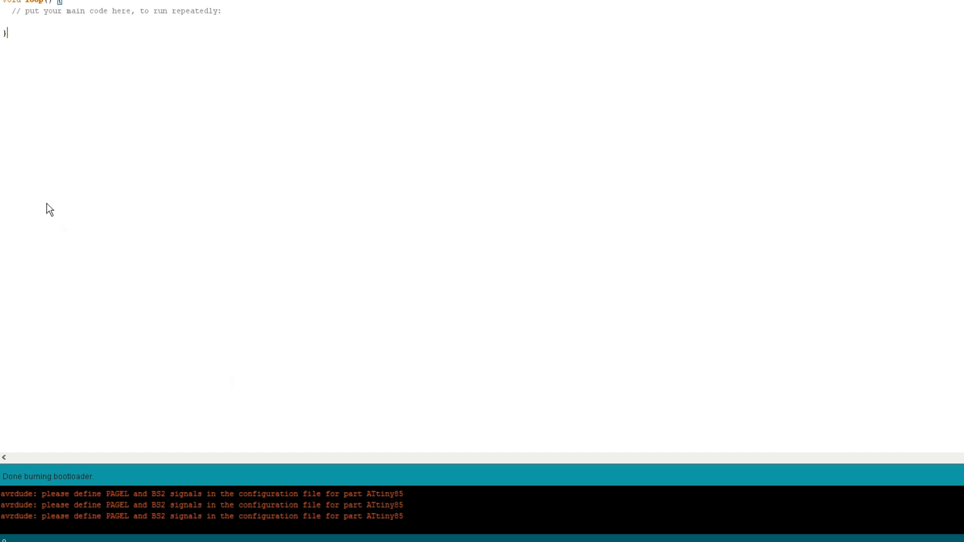
{"action": "left_click", "coordinate": [7, 15]}
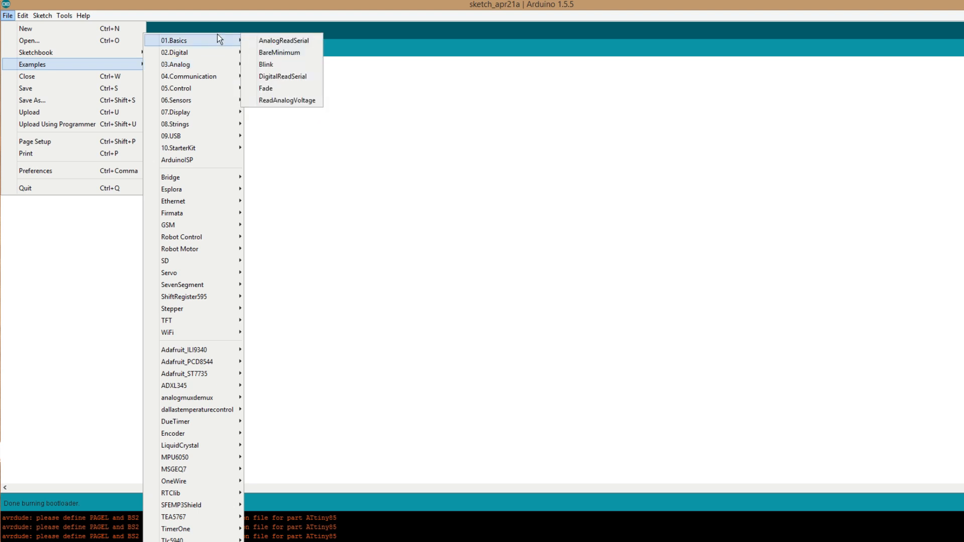
Load the Blink example, set 'int led' to 0 instead of 13, and upload it to the ATtiny85
{"action": "left_click", "coordinate": [265, 65]}
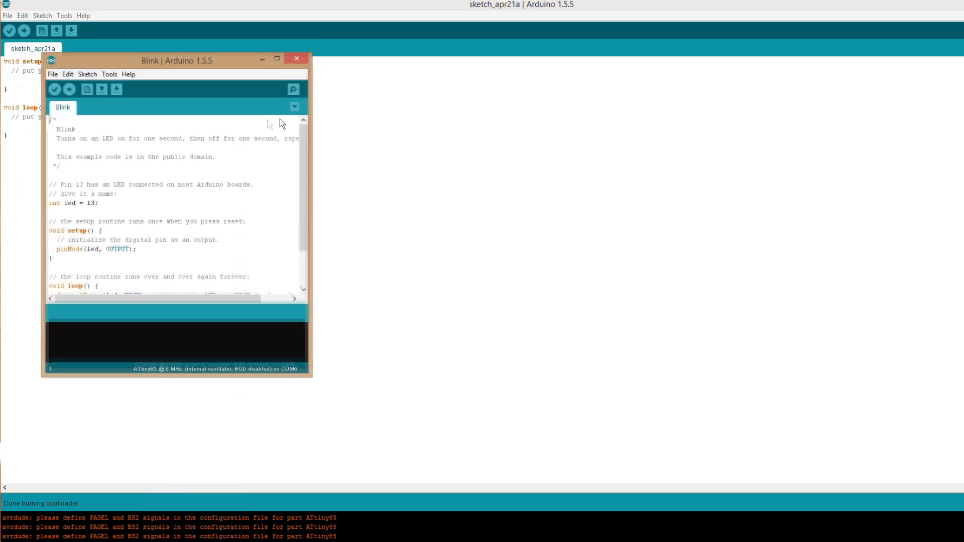
{"action": "left_click", "coordinate": [277, 59]}
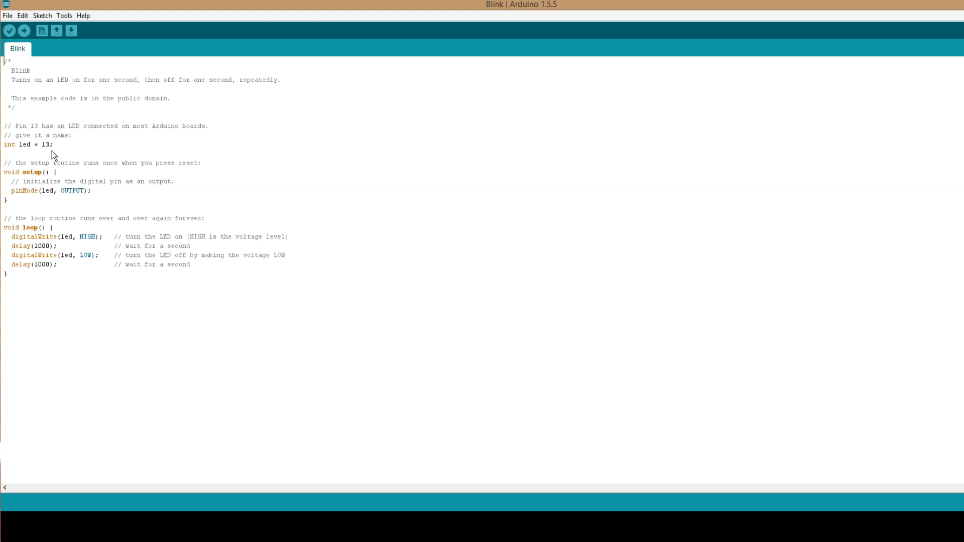
{"action": "type", "text": "0"}
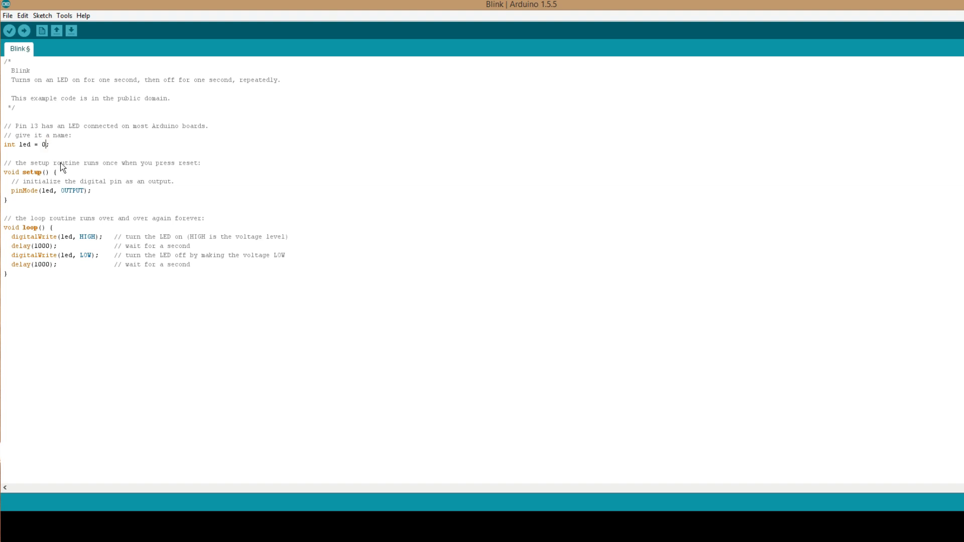
{"action": "mouse_move", "coordinate": [24, 31]}
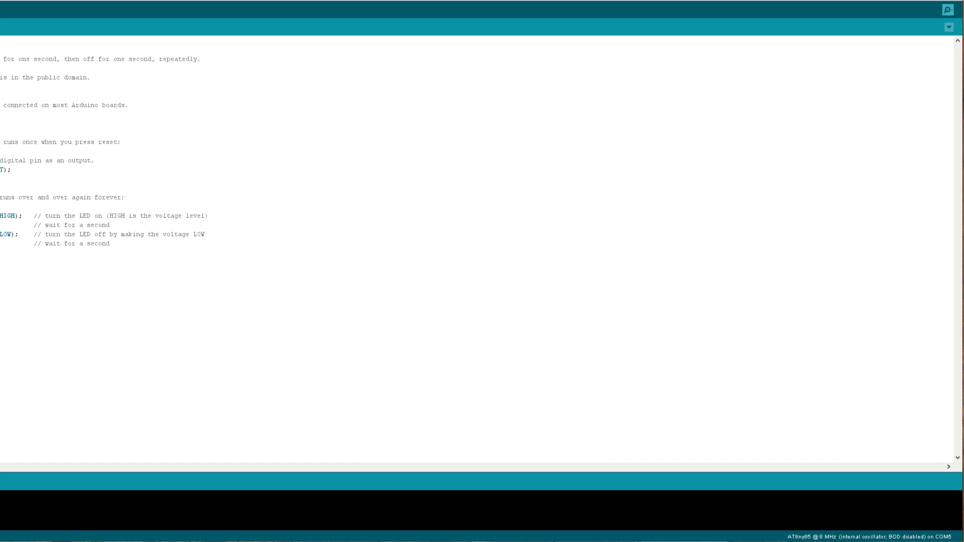
{"action": "left_click", "coordinate": [11, 22]}
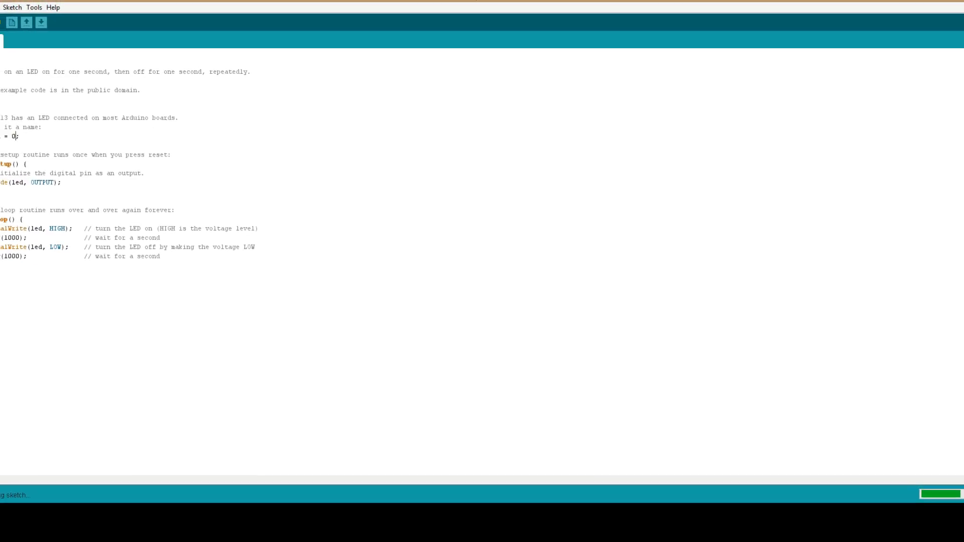